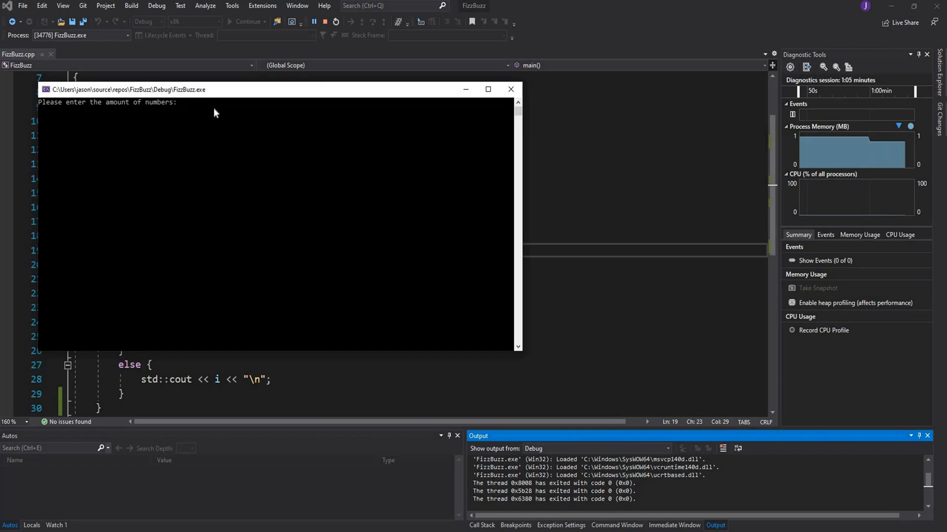
Enter 50 at the debug console prompt to produce the FizzBuzz output.
{"action": "type", "text": "50"}
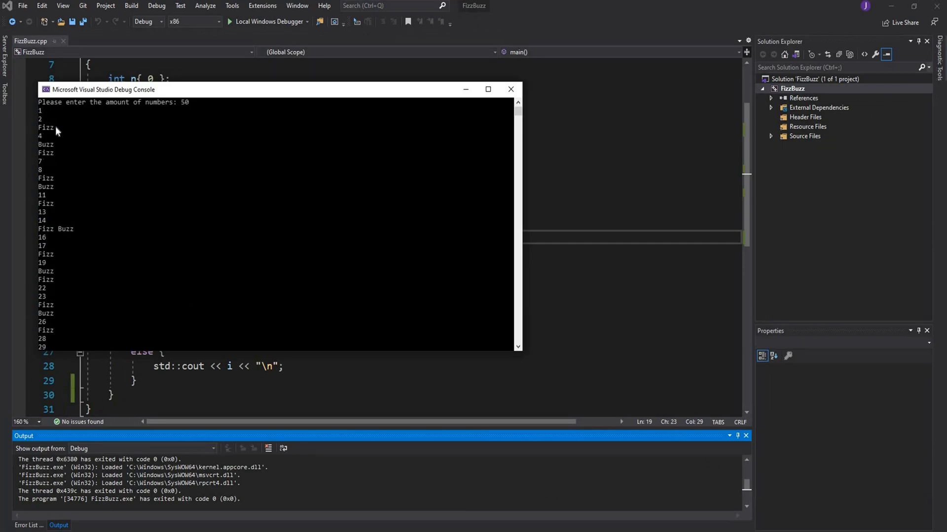
{"action": "mouse_move", "coordinate": [43, 150]}
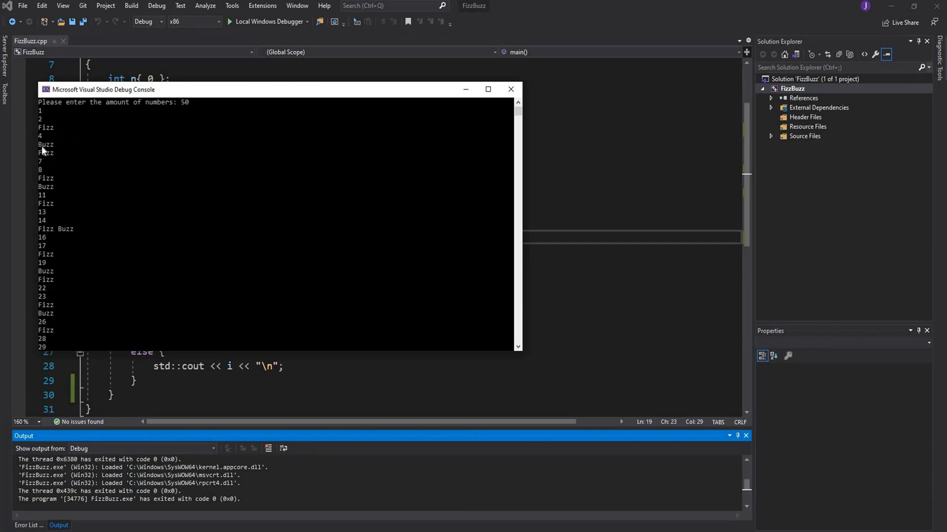
{"action": "mouse_move", "coordinate": [79, 194]}
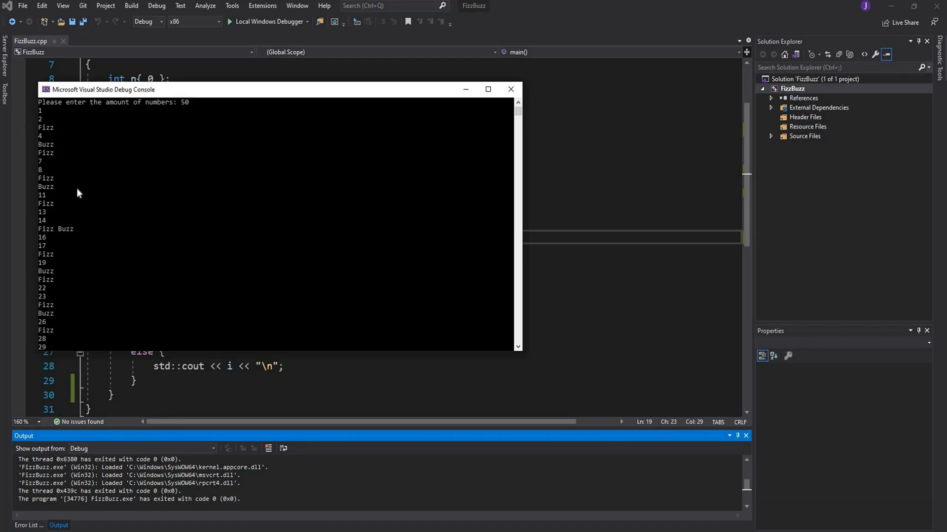
{"action": "mouse_move", "coordinate": [218, 220]}
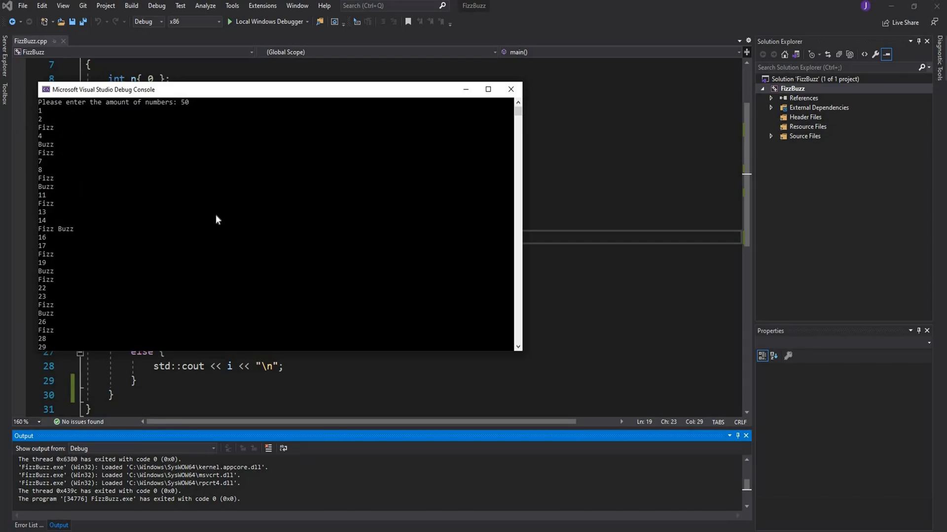
{"action": "mouse_move", "coordinate": [74, 262]}
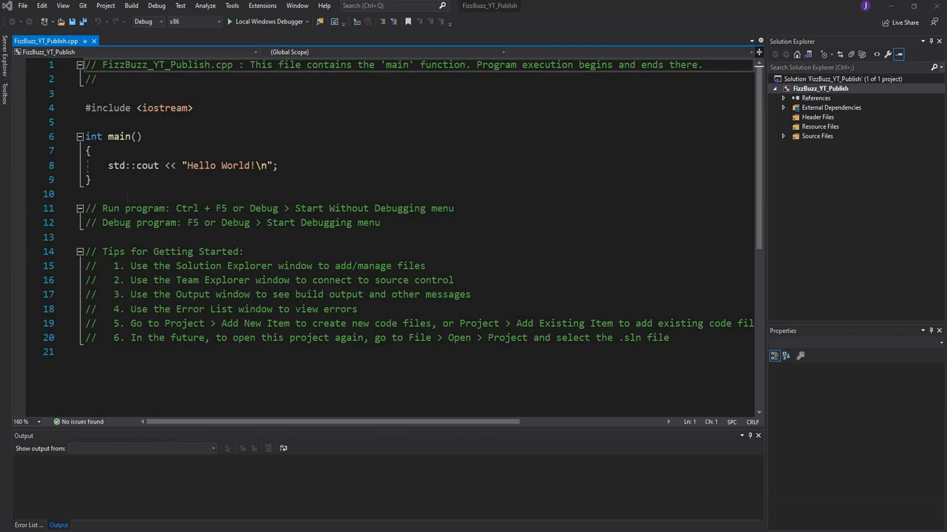
{"action": "mouse_move", "coordinate": [71, 209]}
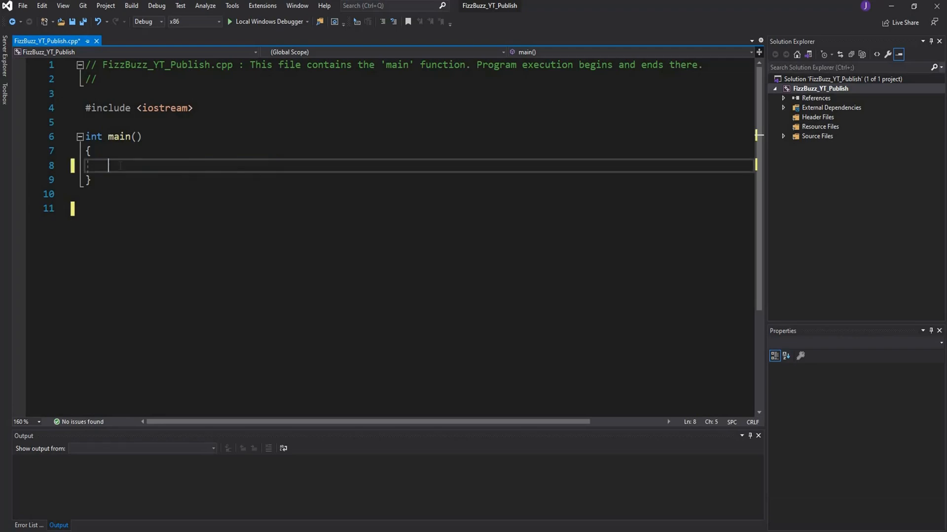
Leave main with an empty body after clearing the template code.
{"action": "key", "text": "Enter"}
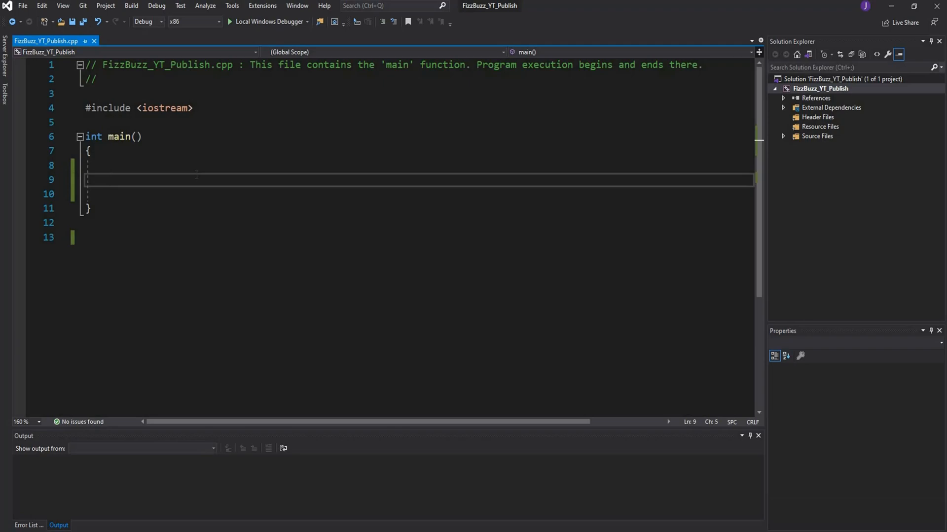
Declare int num{ 0 }; at the top of main.
{"action": "type", "text": "int n{"}
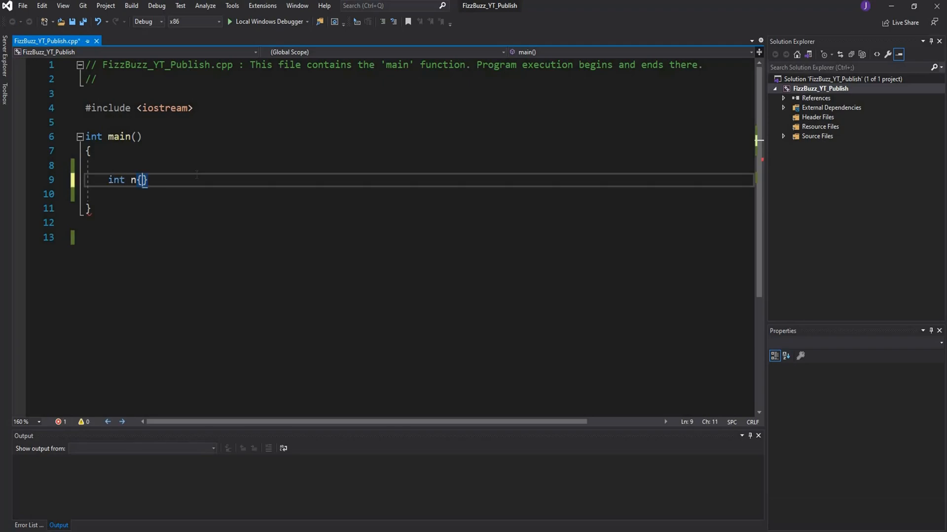
{"action": "type", "text": "0 };"}
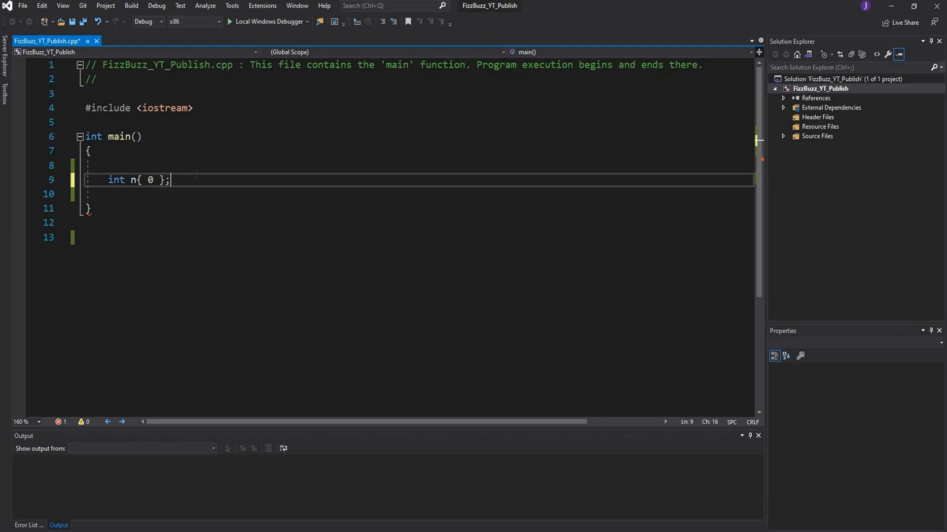
{"action": "key", "text": "Enter"}
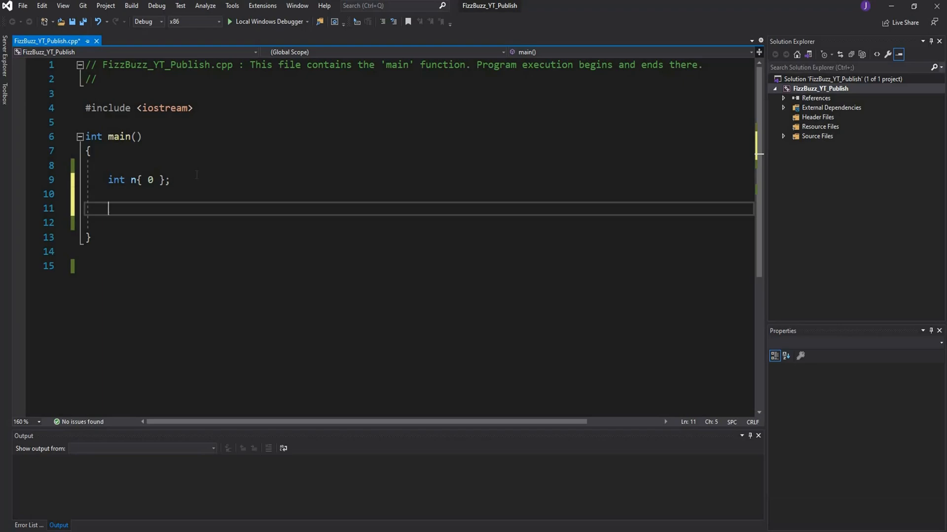
Print "Please enter the amount of numbers: " with std::cout and read num with std::cin.
{"action": "type", "text": "std::"}
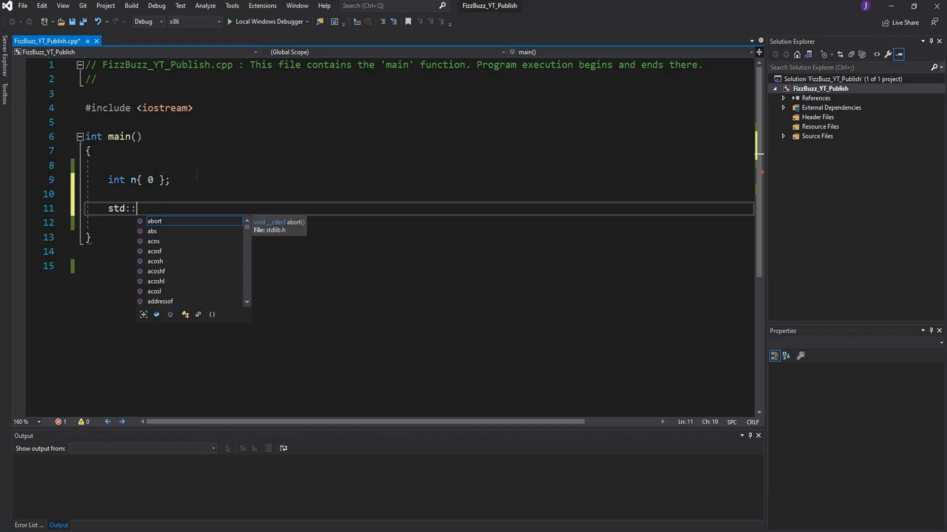
{"action": "type", "text": "cout << \"\""}
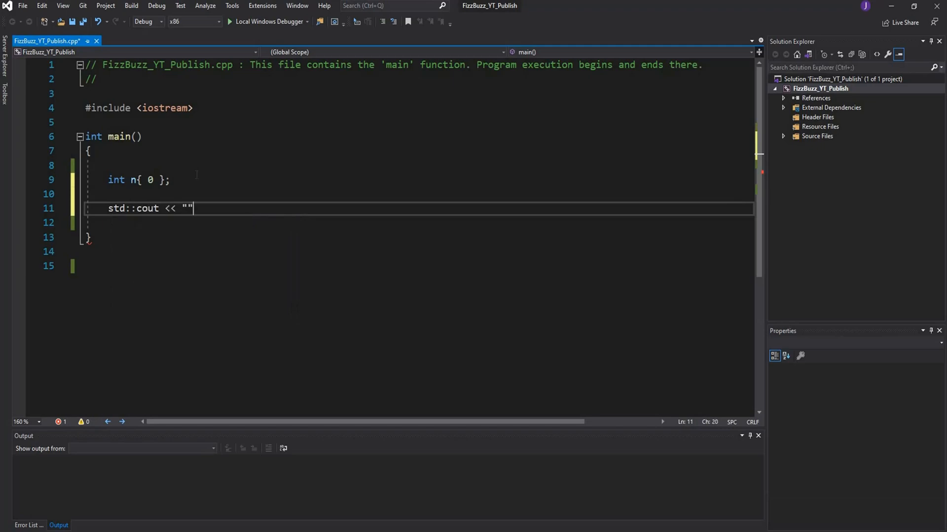
{"action": "type", "text": "Pleas"}
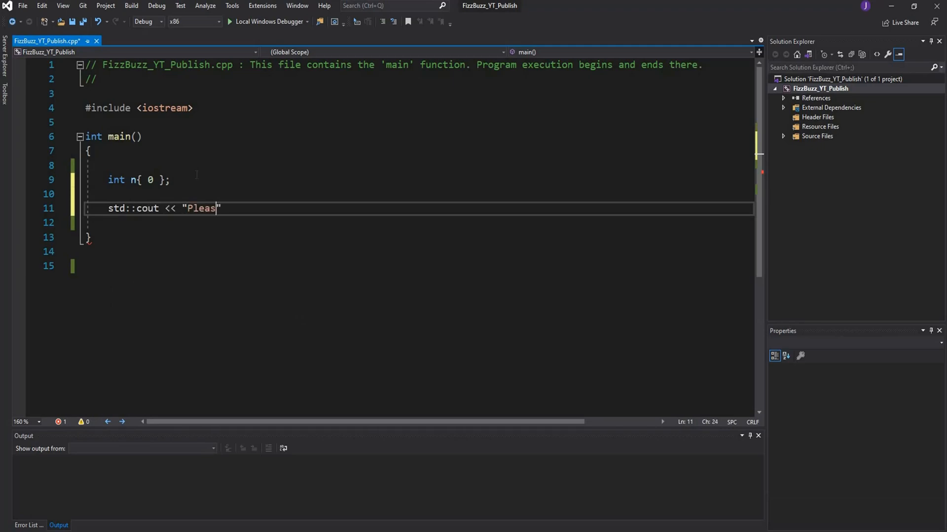
{"action": "type", "text": "e enter the amount"}
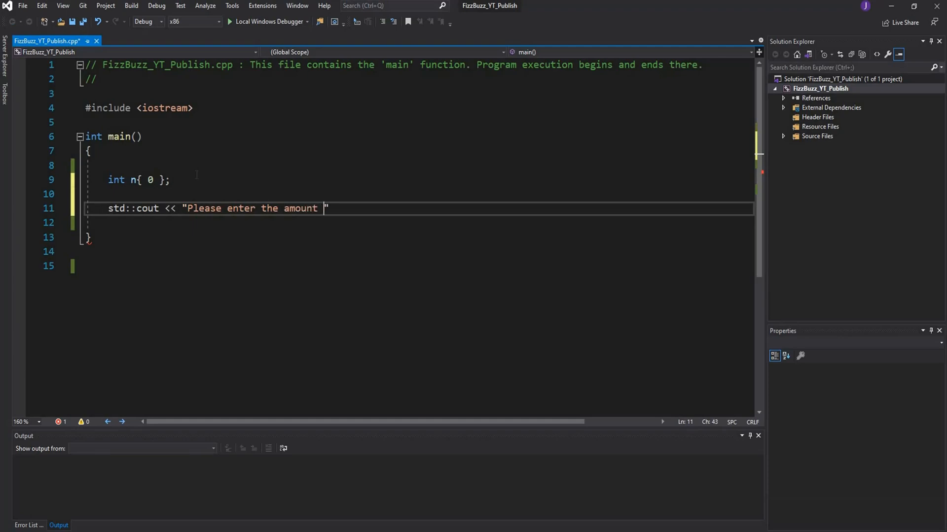
{"action": "type", "text": "of numbers:"}
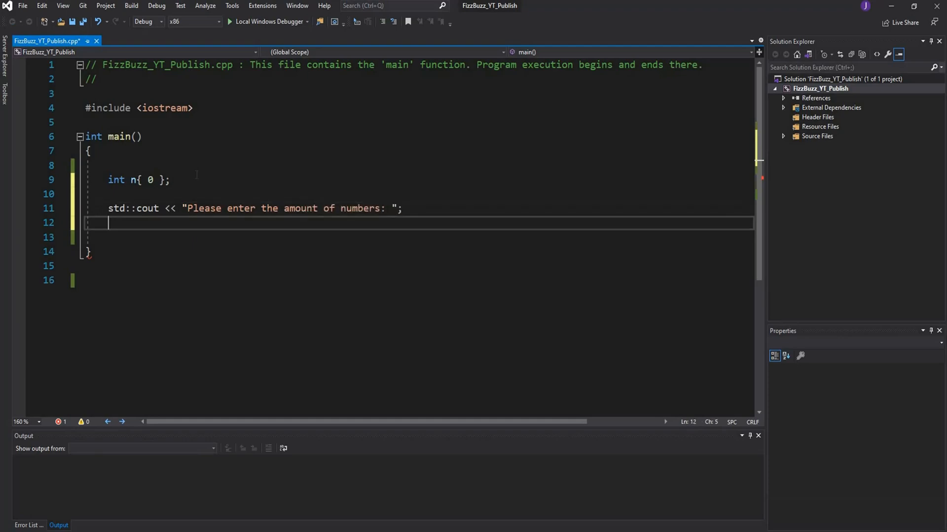
{"action": "type", "text": "std::"}
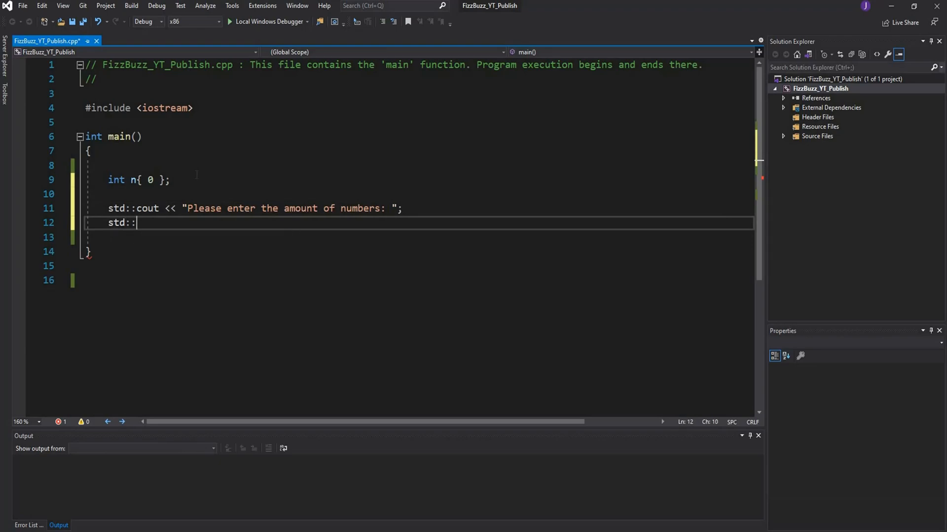
{"action": "type", "text": "cin >> num;"}
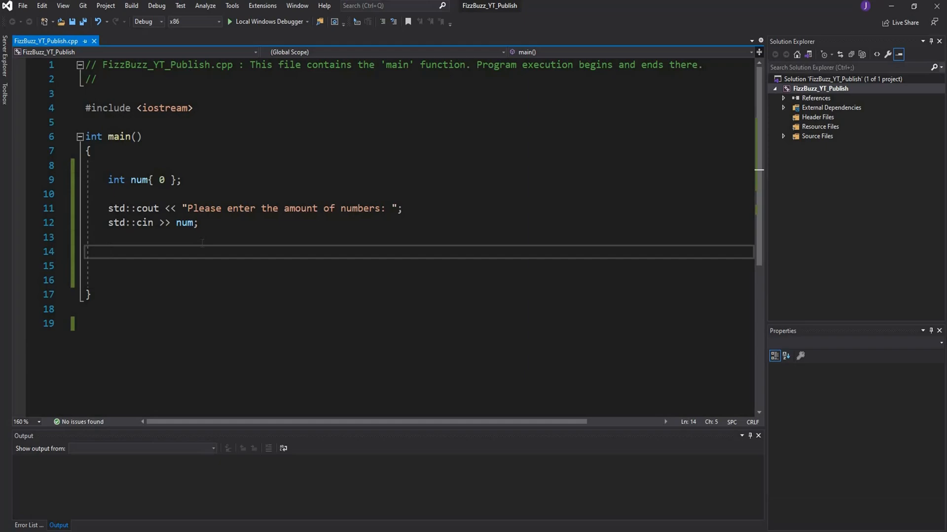
Add for(int i = 1; i <= num; i++) with an empty body from the for snippet.
{"action": "type", "text": "for (size_t i = 0; i < length; i++)"}
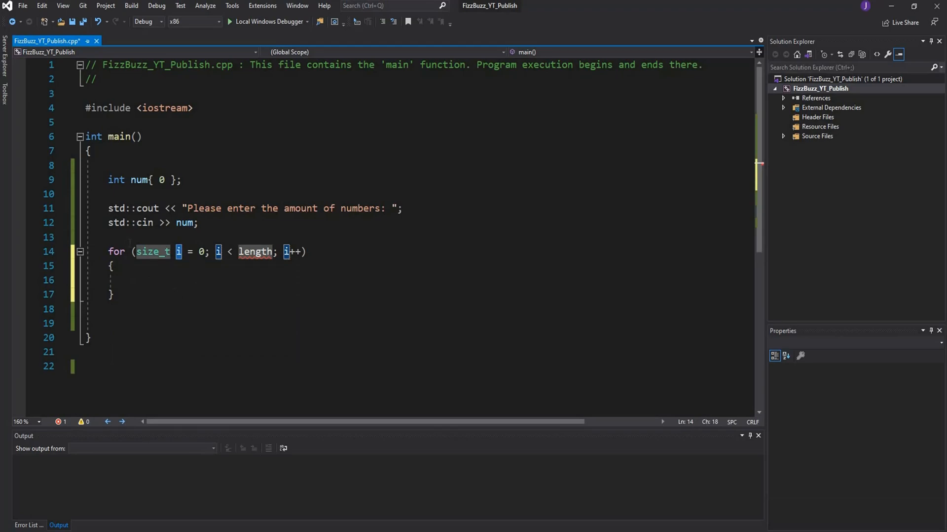
{"action": "mouse_move", "coordinate": [179, 252]}
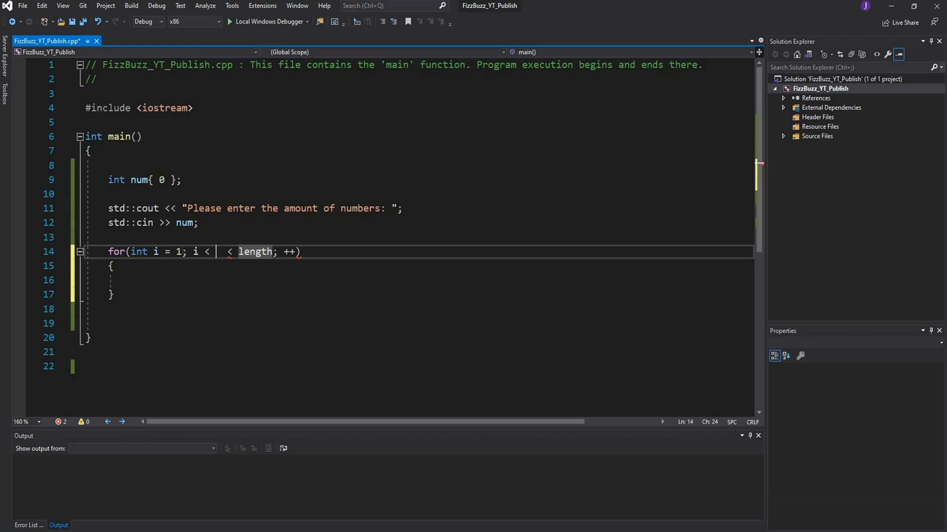
{"action": "type", "text": "num"}
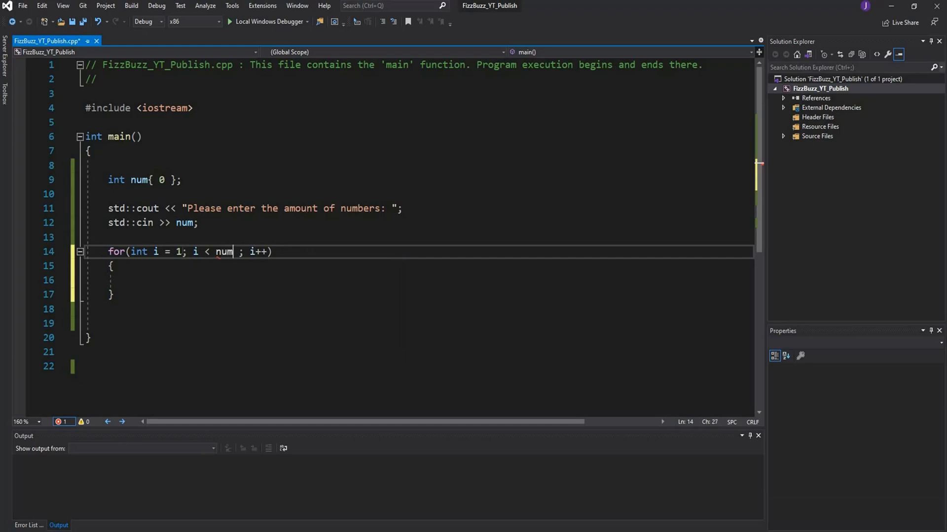
{"action": "double_click", "coordinate": [223, 252]}
{"action": "type", "text": "="}
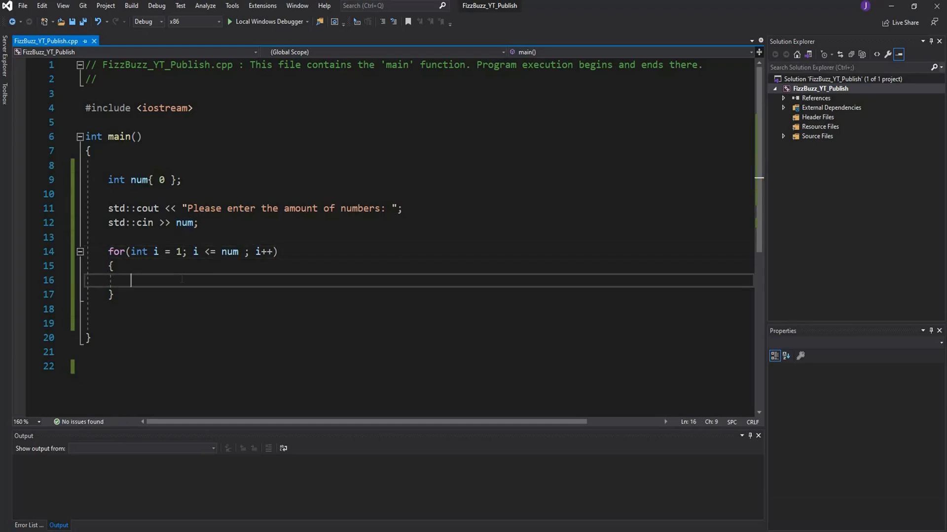
{"action": "key", "text": "Enter"}
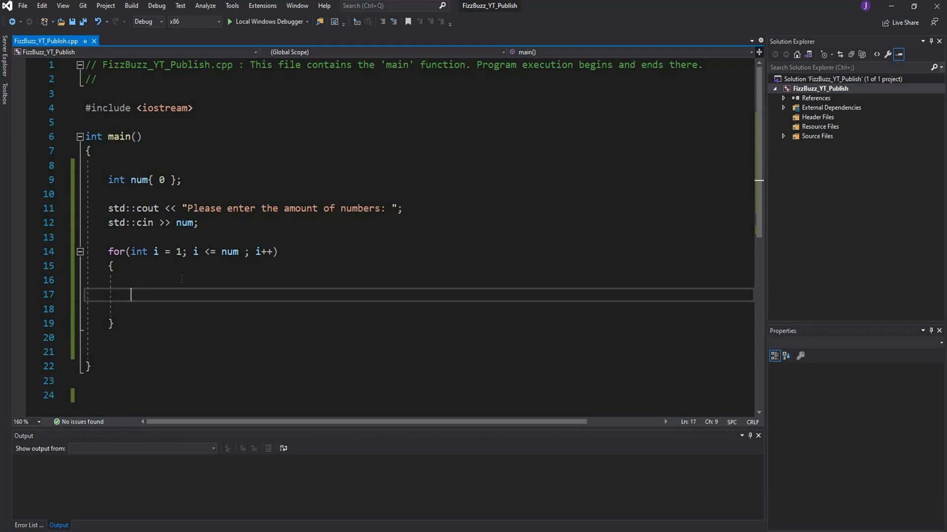
Write the condition if (i % 3 == 0 && i % 5 == 0) inside the loop.
{"action": "key", "text": "Up"}
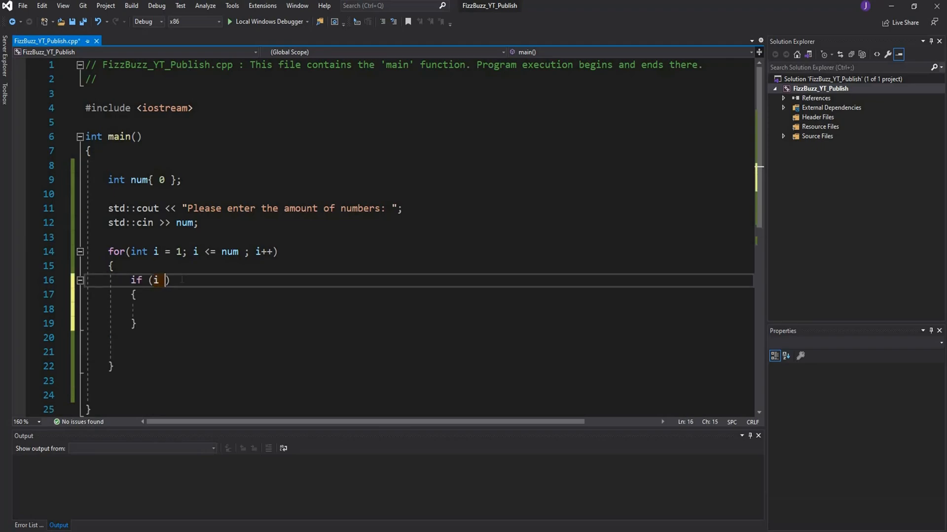
{"action": "type", "text": "% 3"}
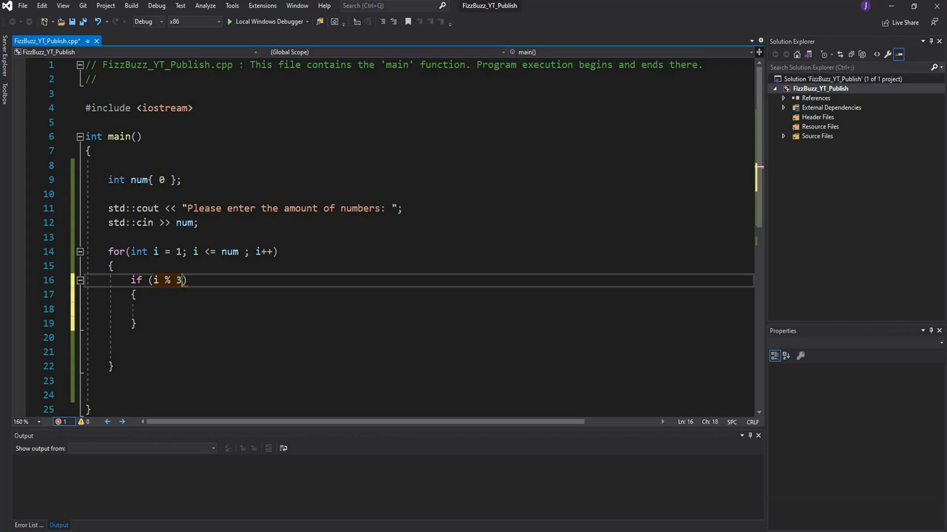
{"action": "type", "text": "== 0"}
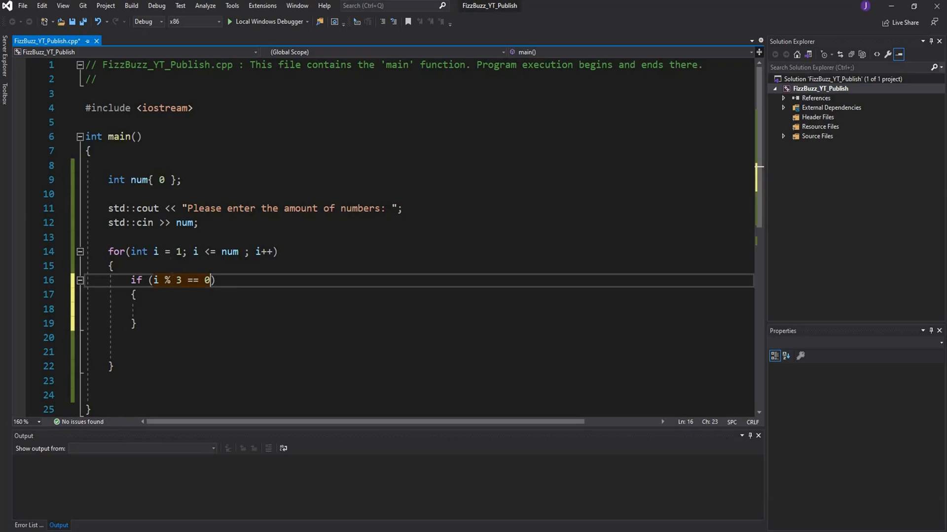
{"action": "mouse_move", "coordinate": [206, 280]}
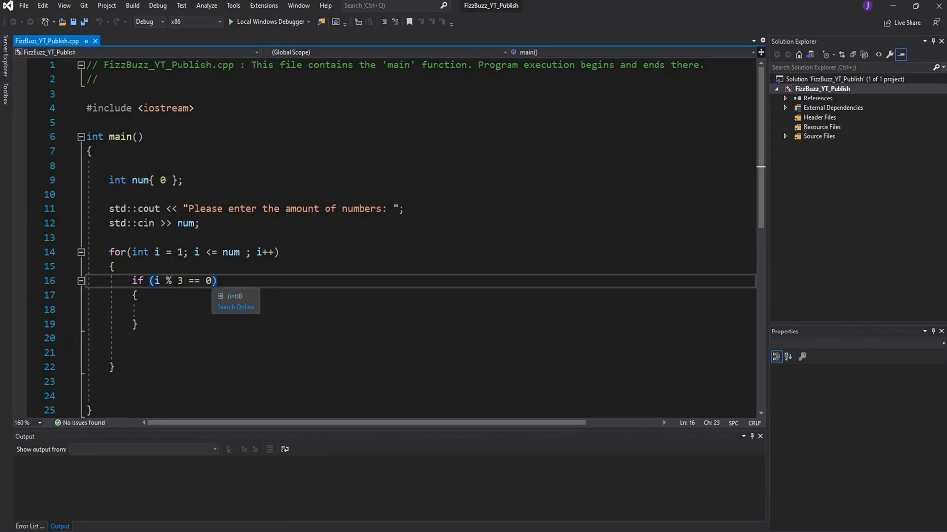
{"action": "type", "text": "&&"}
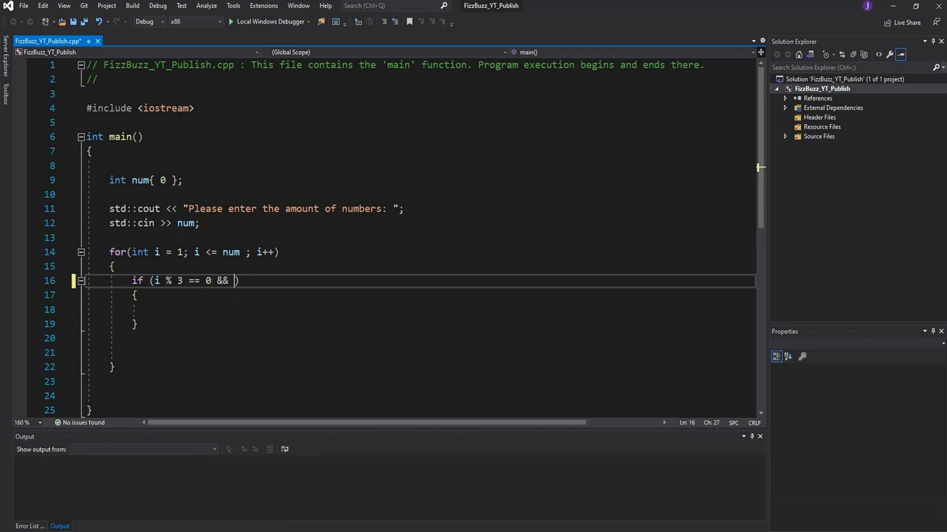
{"action": "type", "text": "i %"}
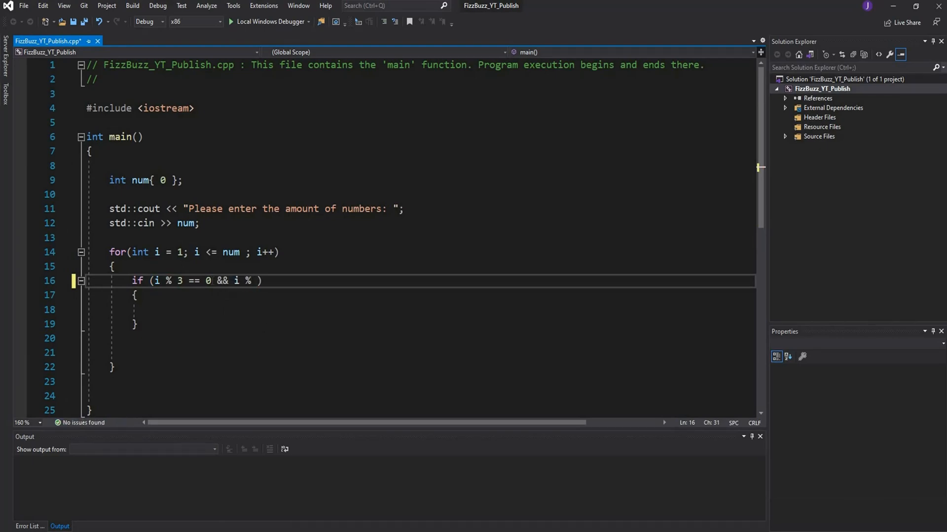
{"action": "type", "text": "5"}
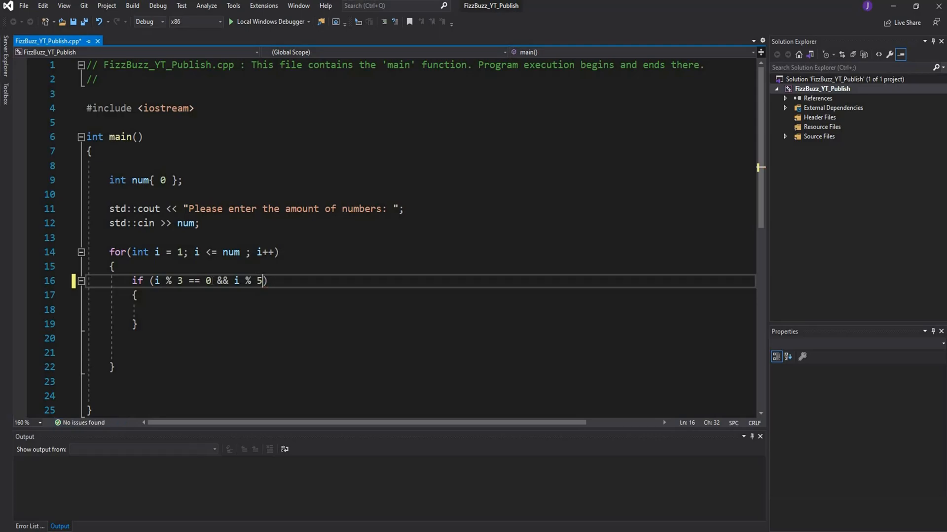
{"action": "type", "text": "== 0"}
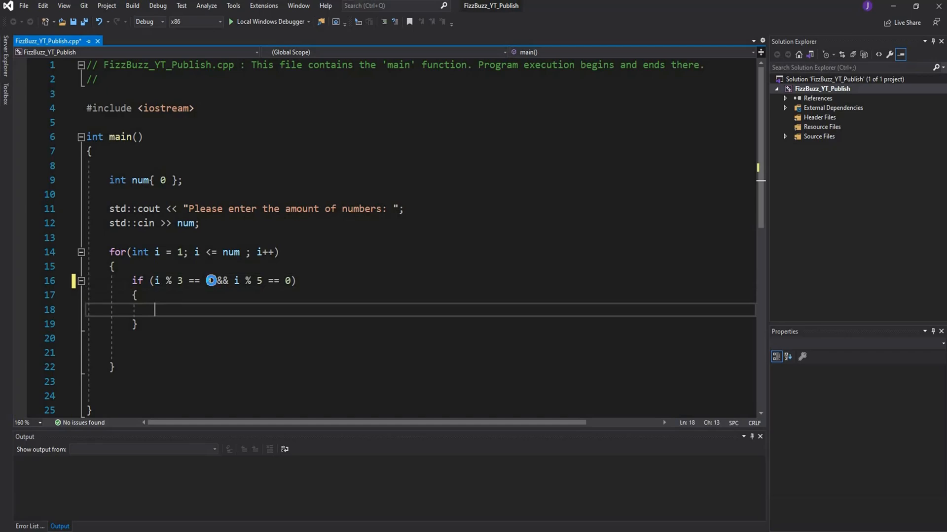
Print "Fizz Buzz" followed by "\n" in that block and begin the else.
{"action": "type", "text": "std"}
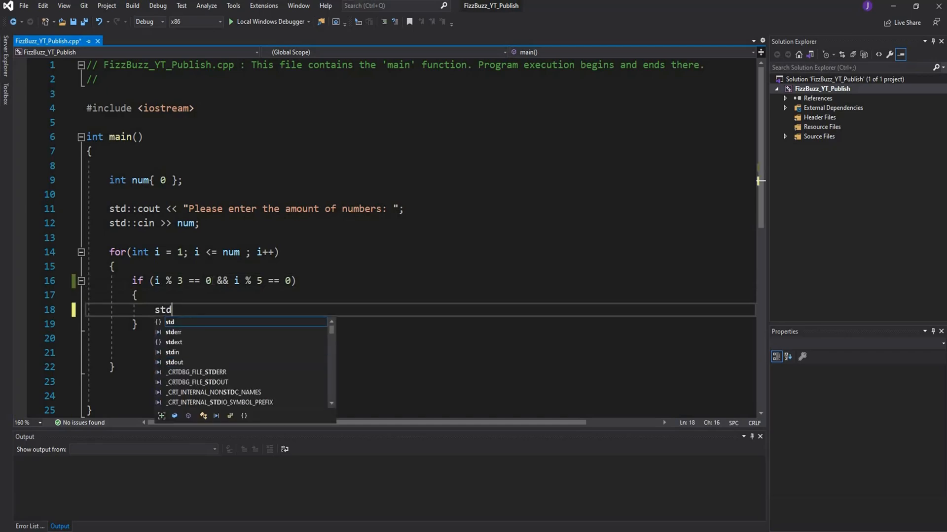
{"action": "type", "text": "::cout"}
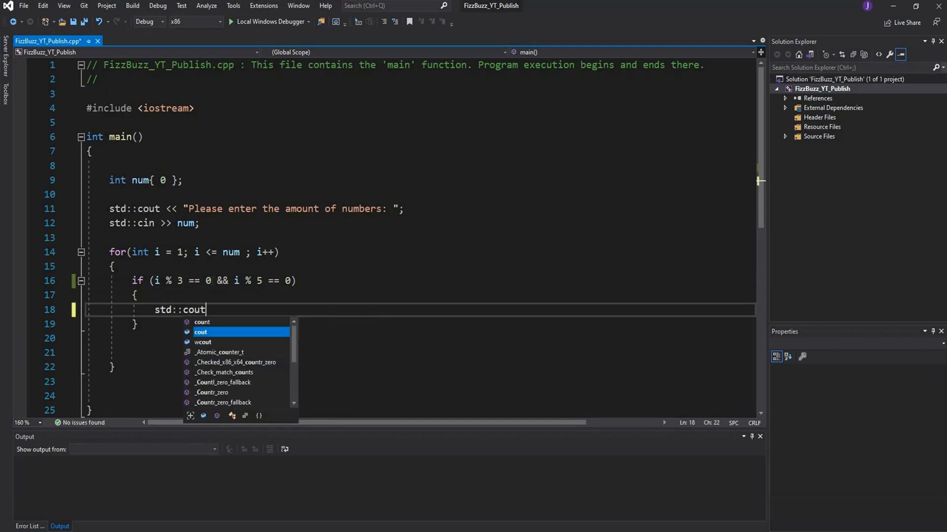
{"action": "type", "text": "<< \"\""}
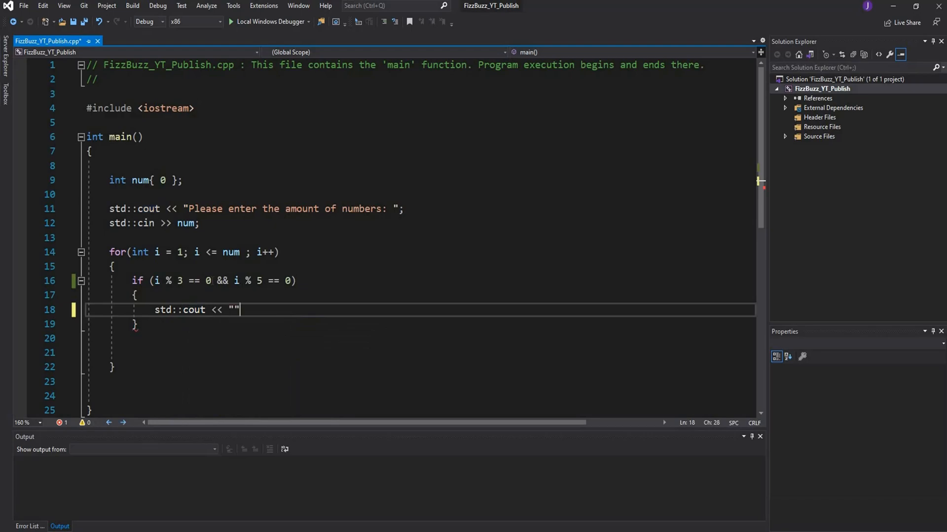
{"action": "type", "text": "Fizz"}
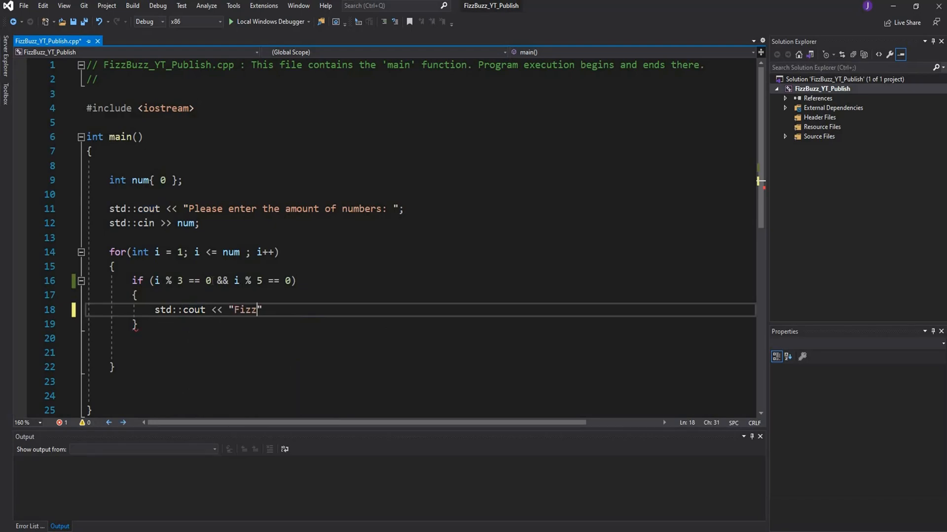
{"action": "type", "text": "Buzz\" <<"}
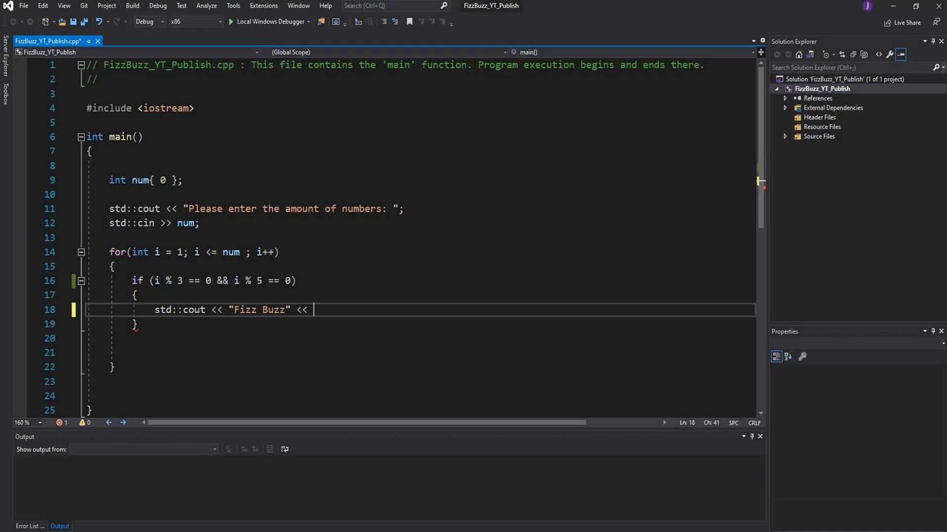
{"action": "type", "text": "\"\\n\""}
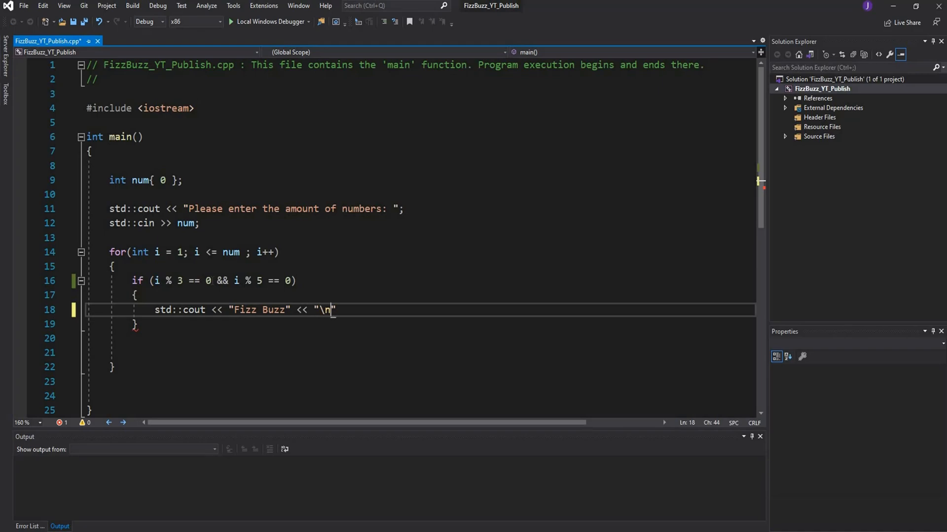
{"action": "type", "text": "\";"}
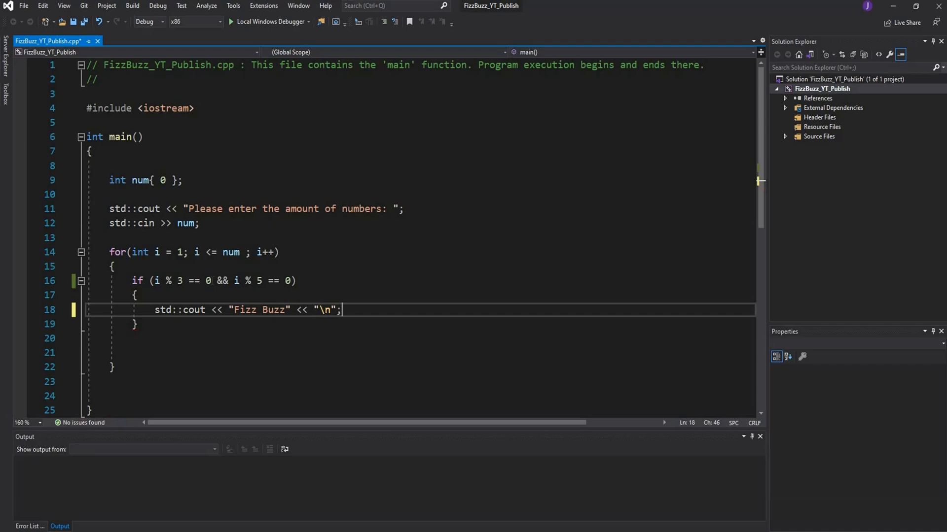
{"action": "type", "text": "else if(i %"}
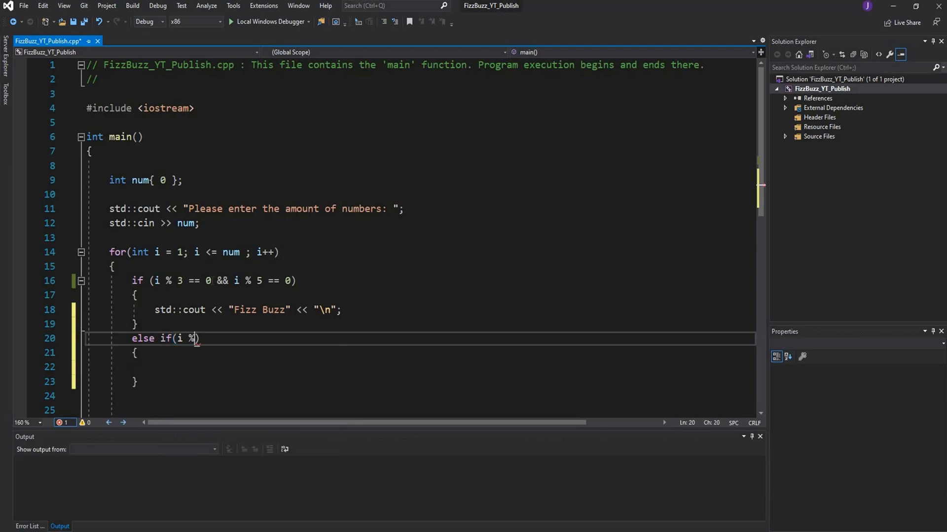
Add else if (i % 5 == 0) printing "Buzz" followed by "\n".
{"action": "type", "text": "5"}
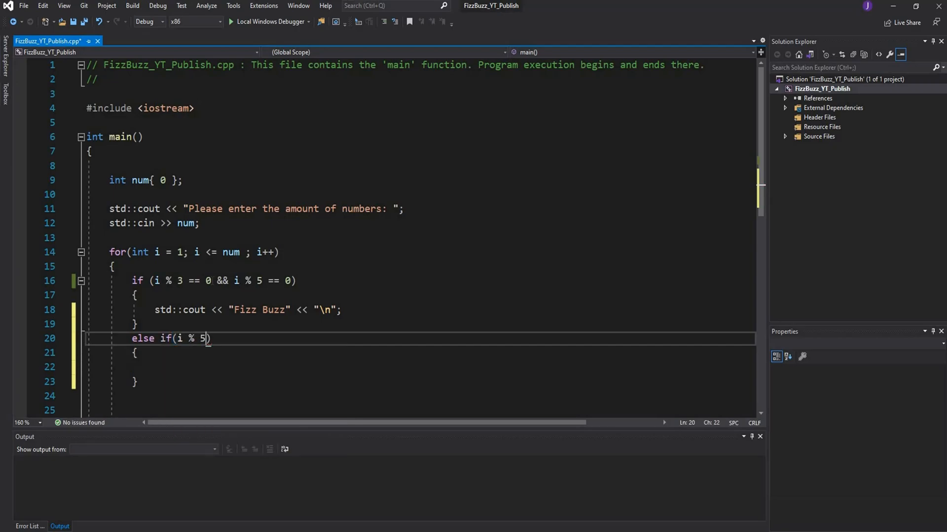
{"action": "type", "text": "=="}
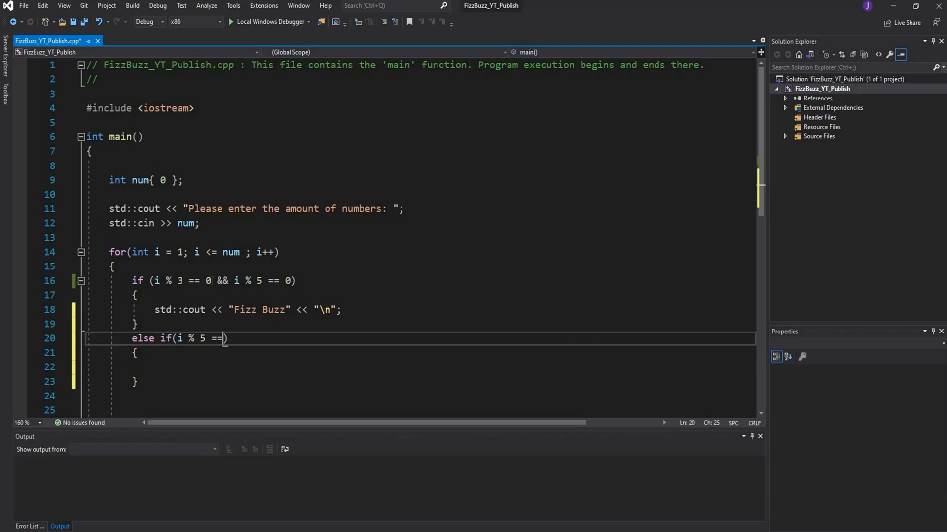
{"action": "type", "text": "0)"}
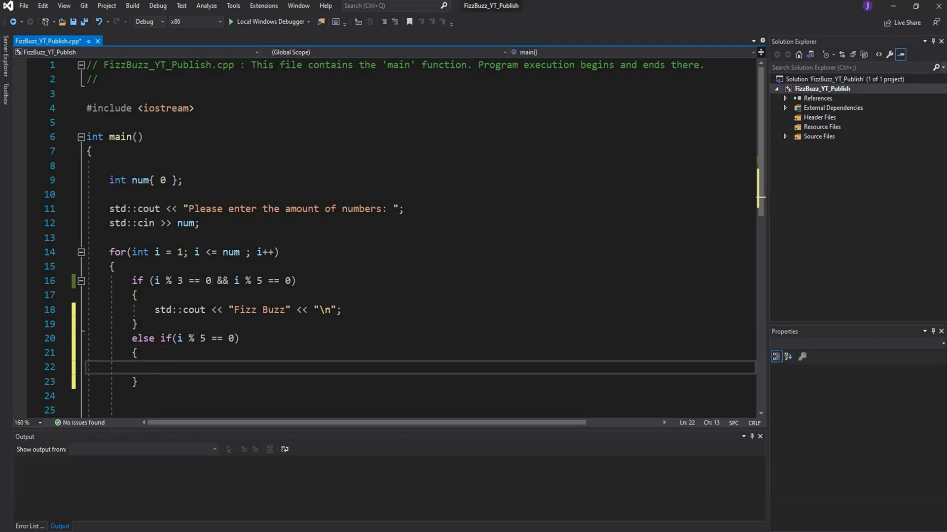
{"action": "type", "text": "std<<"}
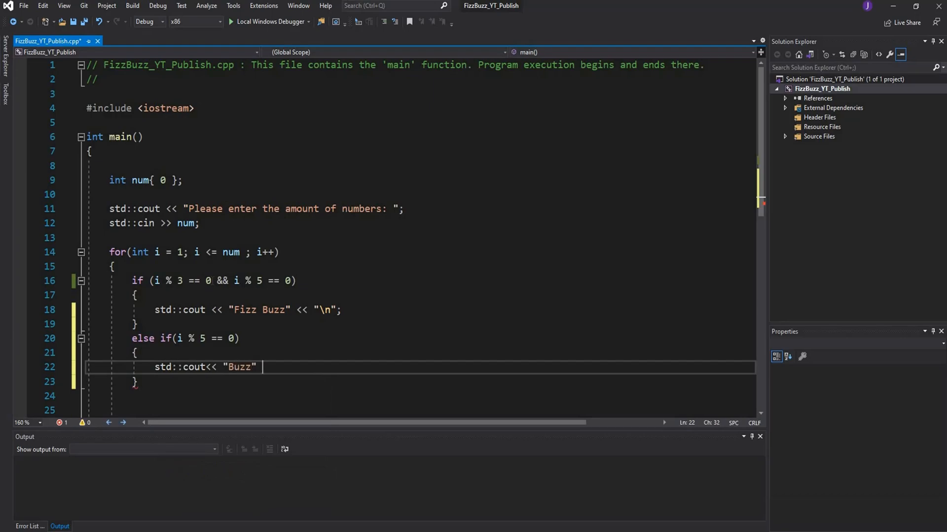
{"action": "type", "text": "<< \"\\n\";"}
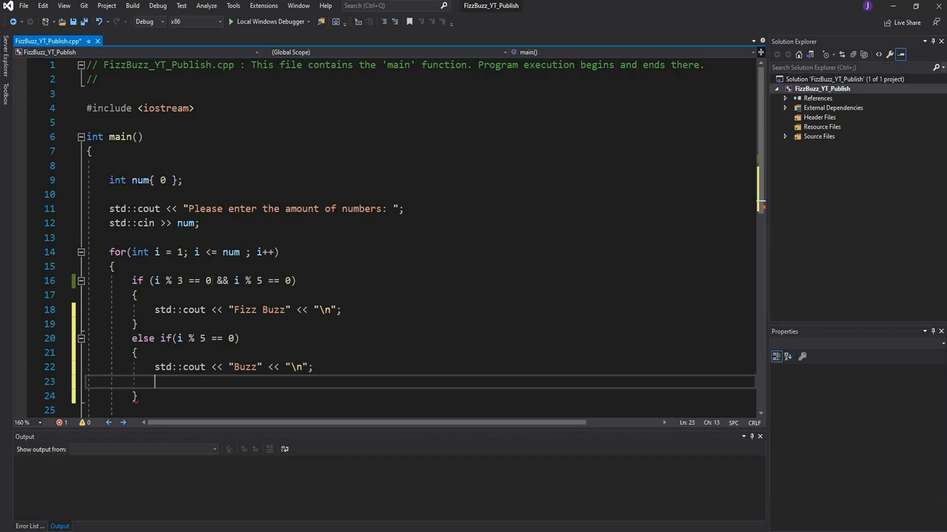
{"action": "type", "text": "else if(i )"}
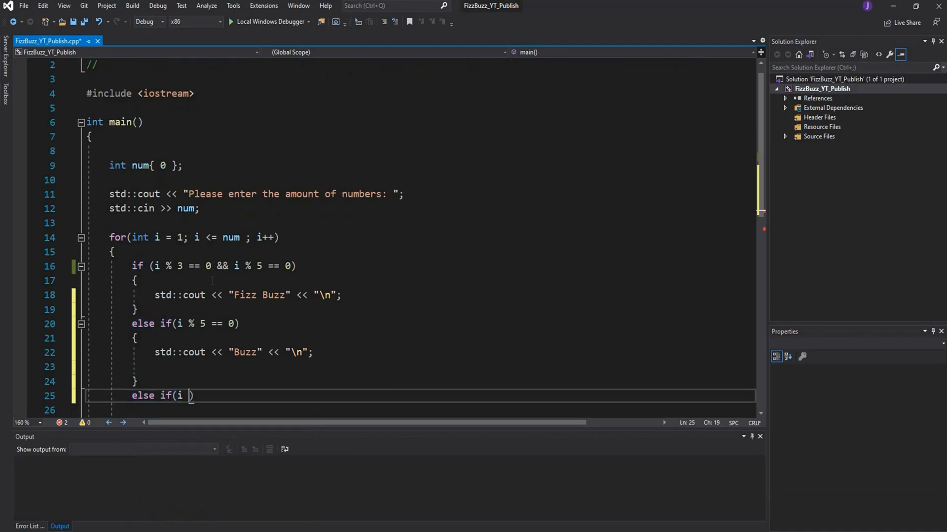
Add else if (i % 3 == 0) printing "Fizz" with a newline, then start else {.
{"action": "type", "text": "% 3 == 0"}
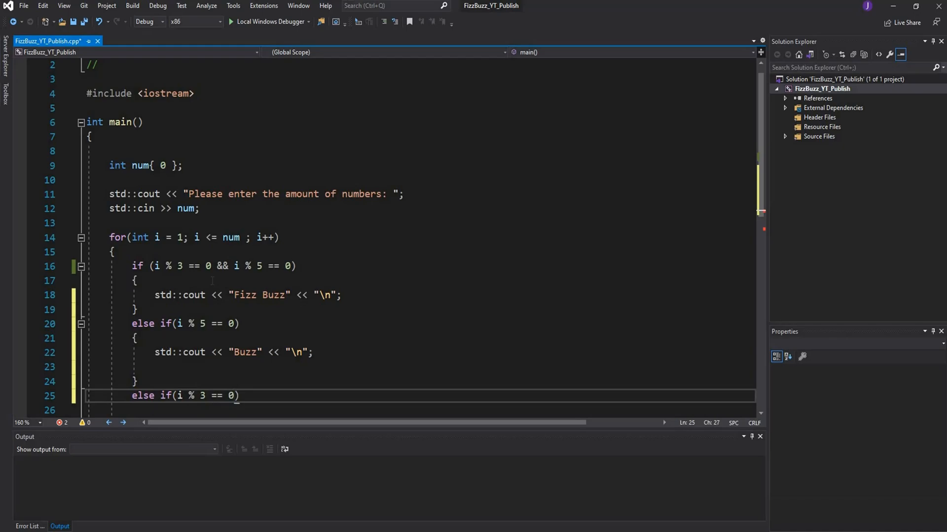
{"action": "key", "text": "Enter"}
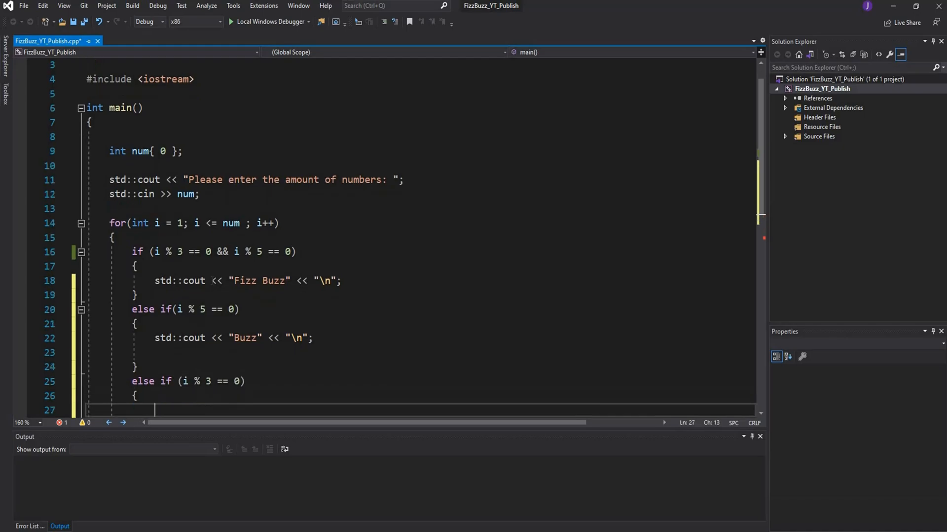
{"action": "type", "text": "std<"}
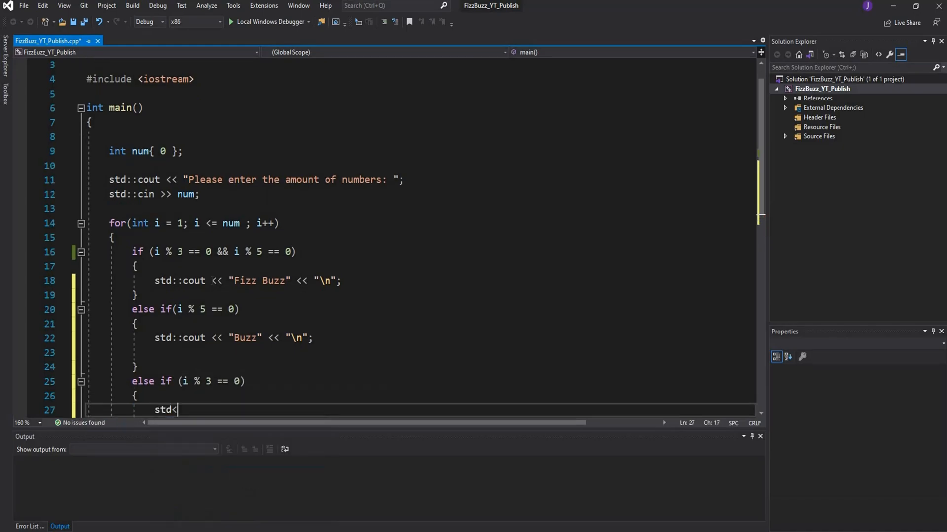
{"action": "type", "text": "::cout << \"\""}
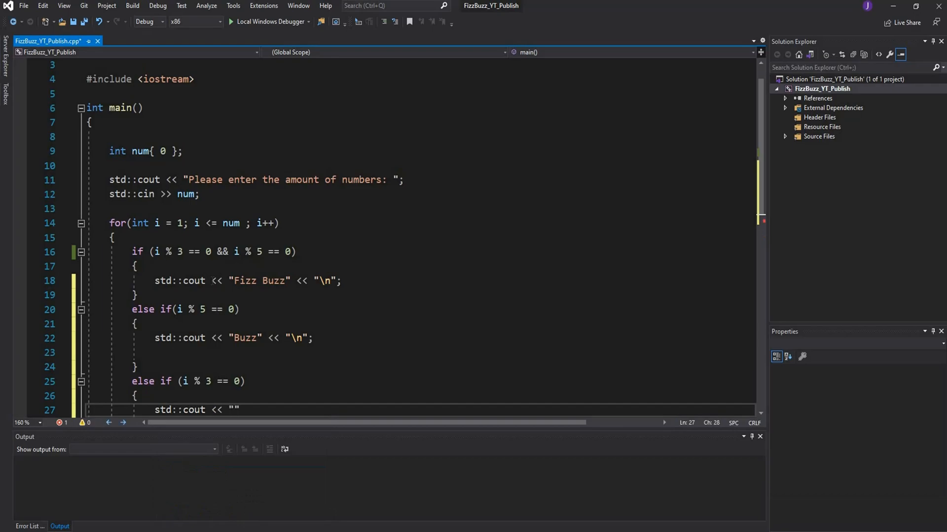
{"action": "type", "text": "Fizz"}
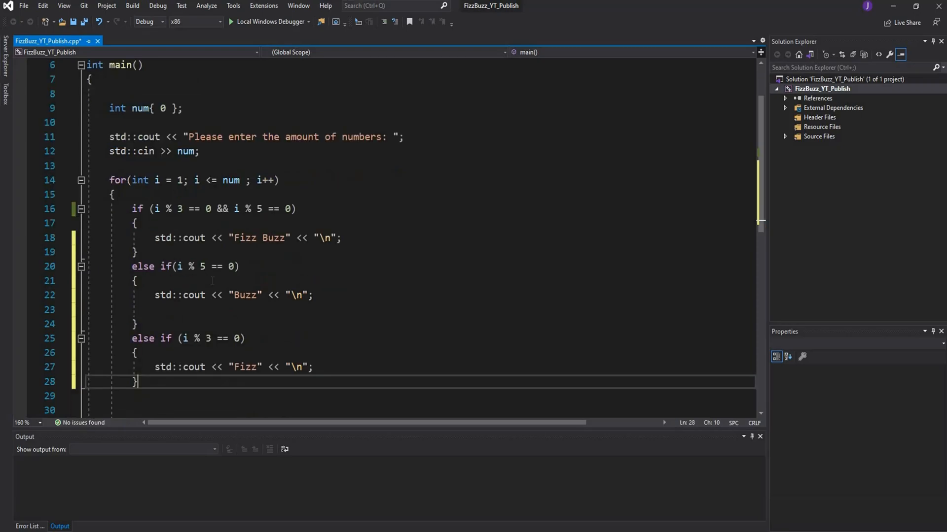
{"action": "type", "text": "else{"}
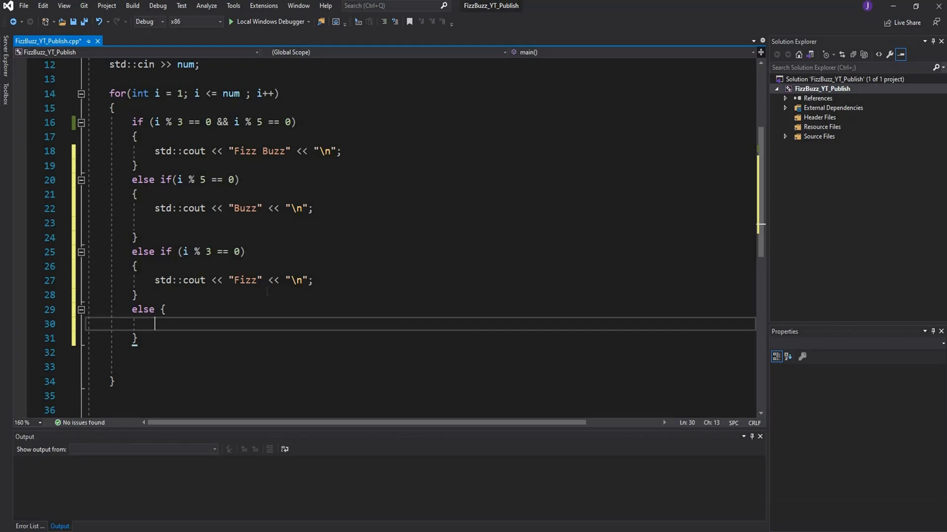
Print i followed by "\n" in the final else block and save the file.
{"action": "type", "text": "std::cout << i << \"\\n\";"}
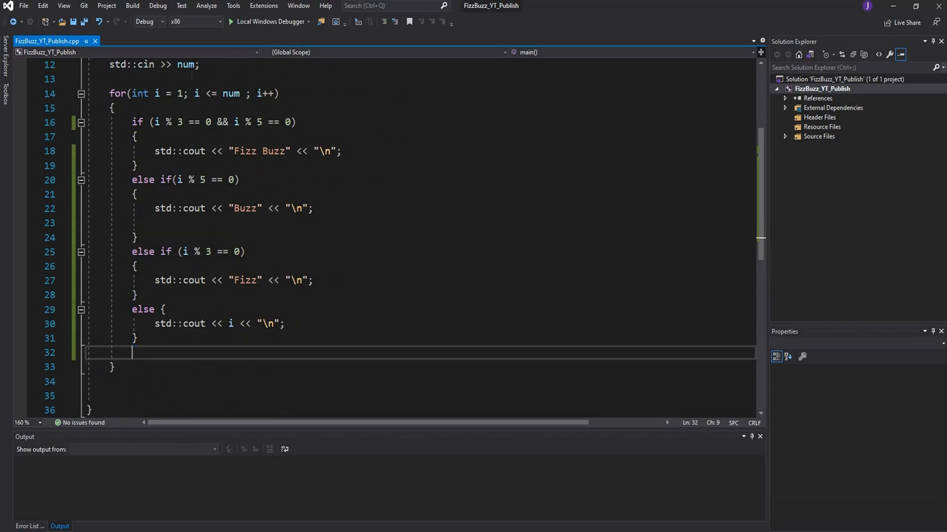
{"action": "mouse_move", "coordinate": [268, 21]}
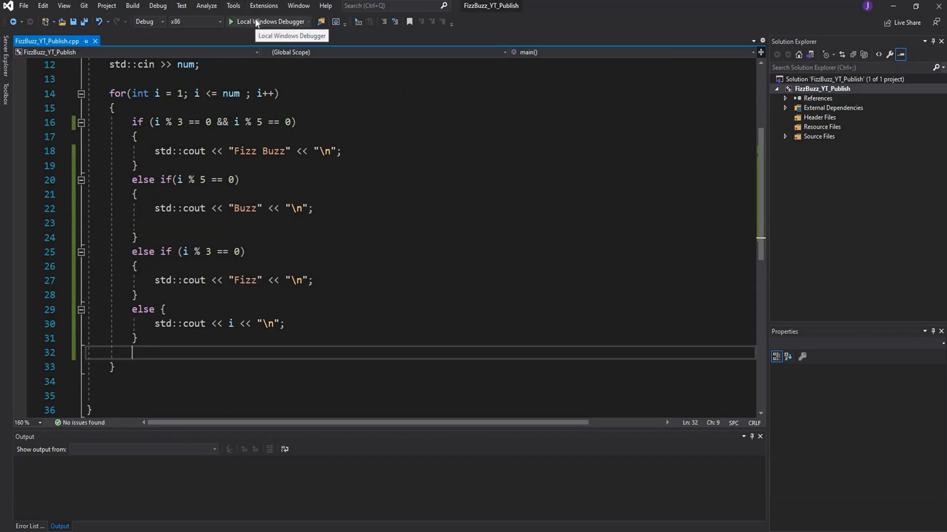
Run with Local Windows Debugger and enter 50 at the prompt.
{"action": "left_click", "coordinate": [265, 22]}
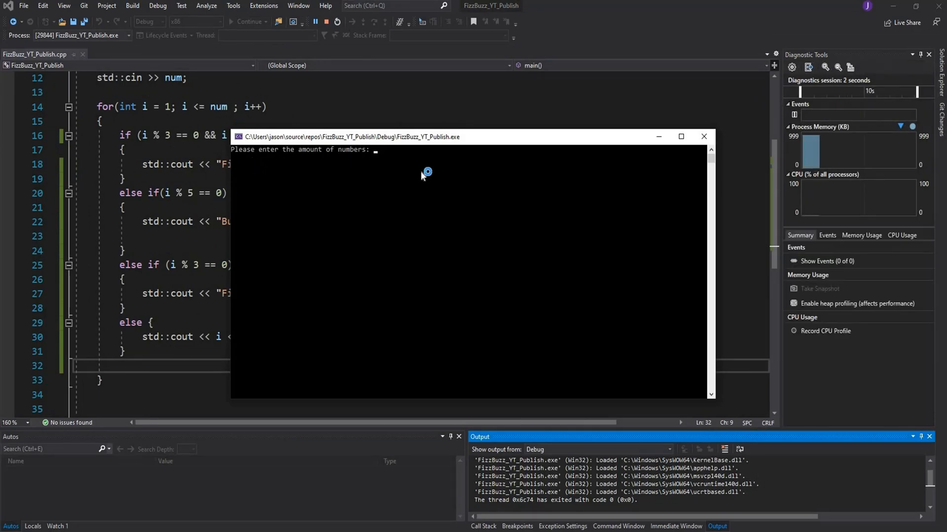
{"action": "type", "text": "50"}
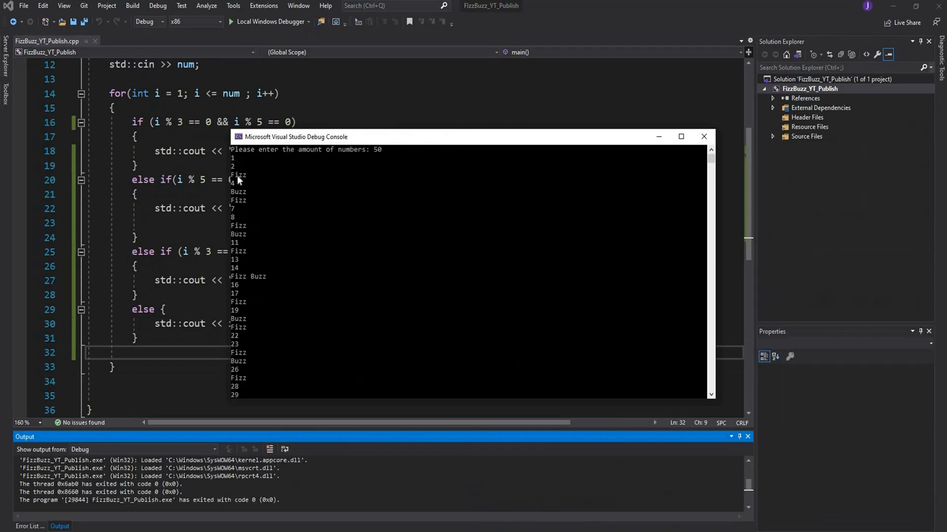
{"action": "mouse_move", "coordinate": [236, 198]}
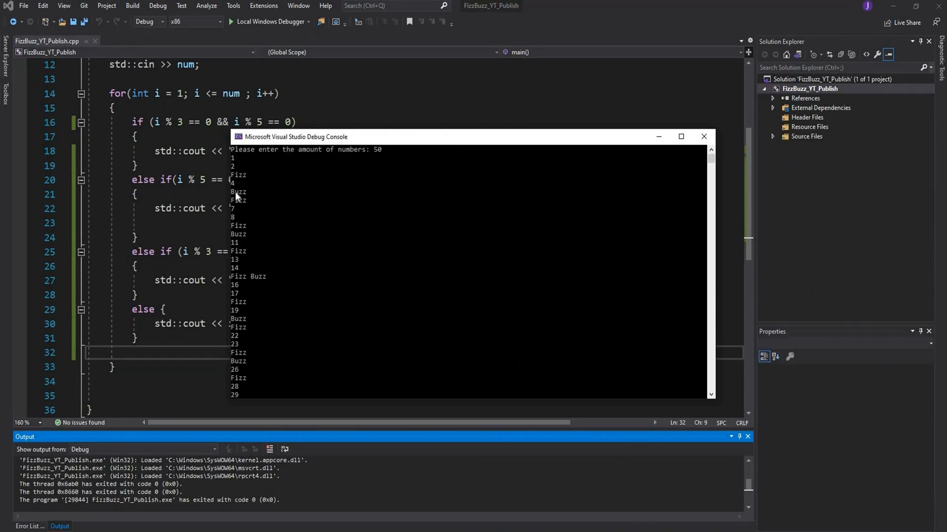
{"action": "mouse_move", "coordinate": [244, 229]}
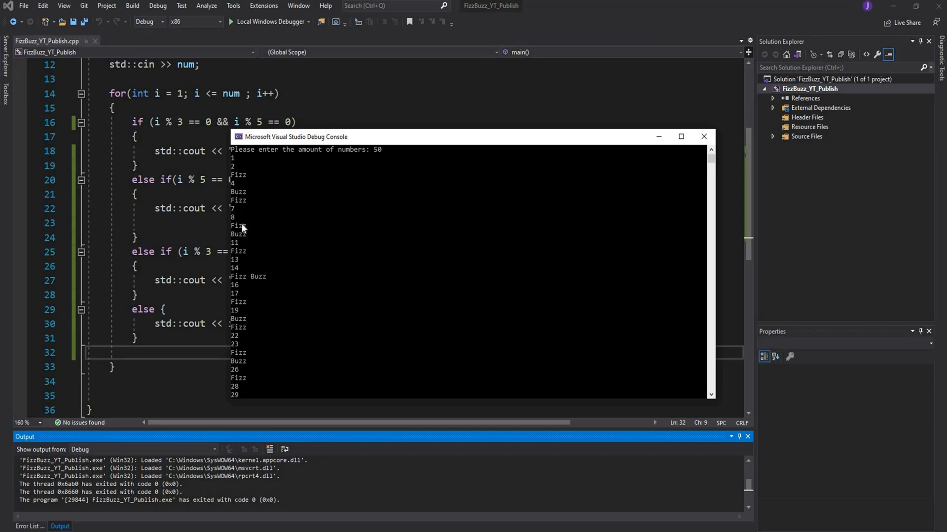
{"action": "mouse_move", "coordinate": [244, 240]}
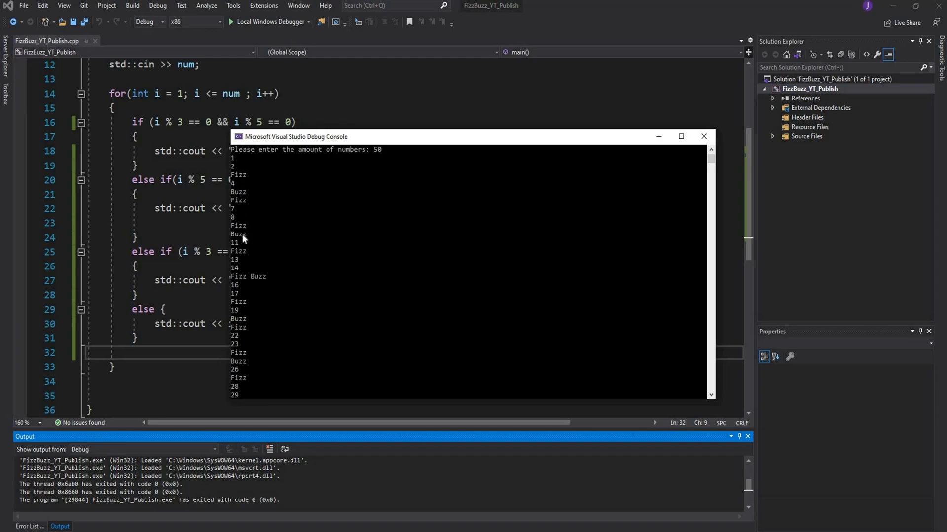
{"action": "mouse_move", "coordinate": [244, 260]}
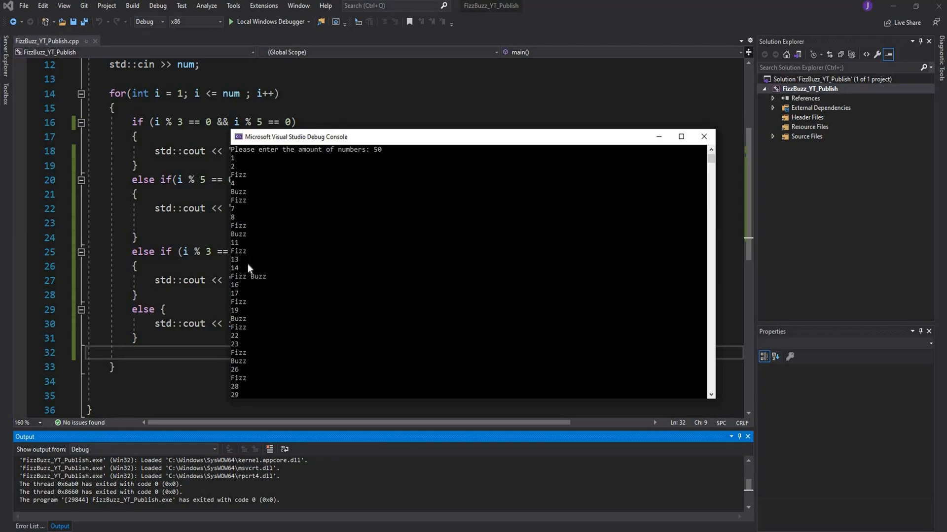
{"action": "mouse_move", "coordinate": [245, 284]}
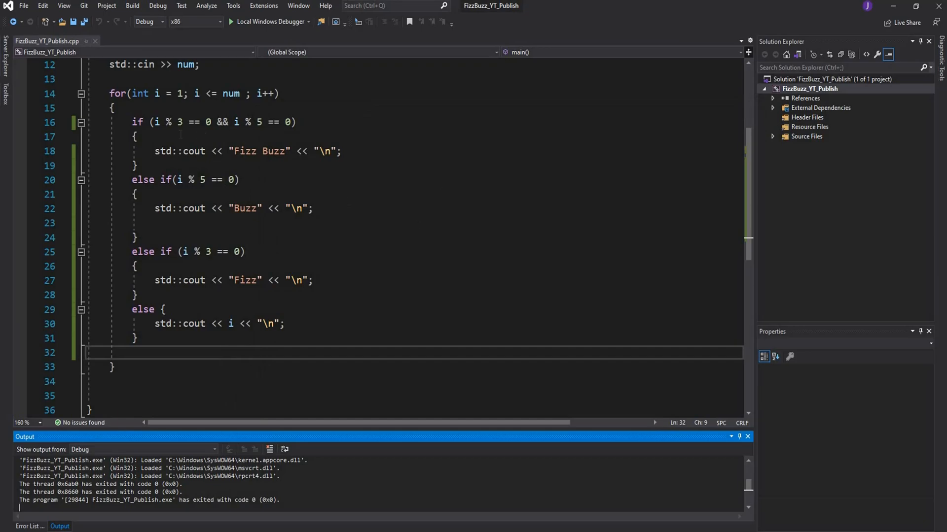
{"action": "mouse_move", "coordinate": [170, 122]}
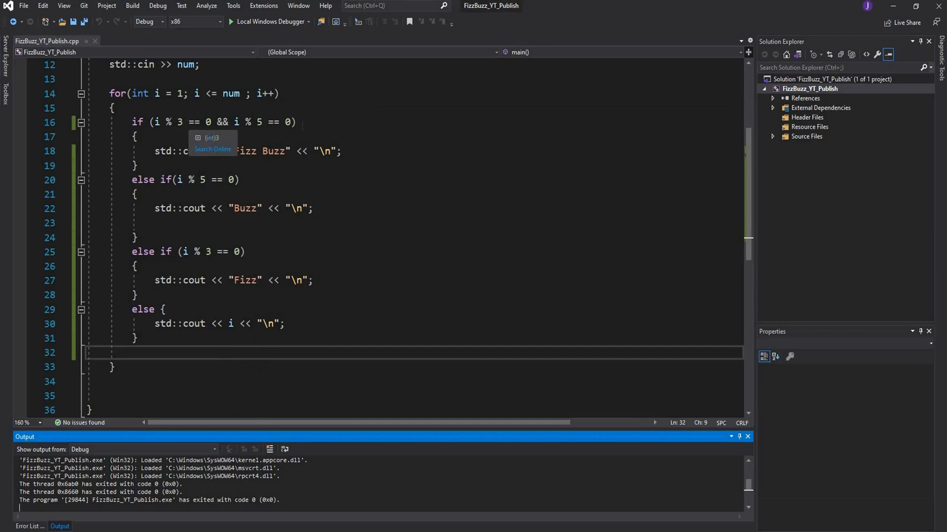